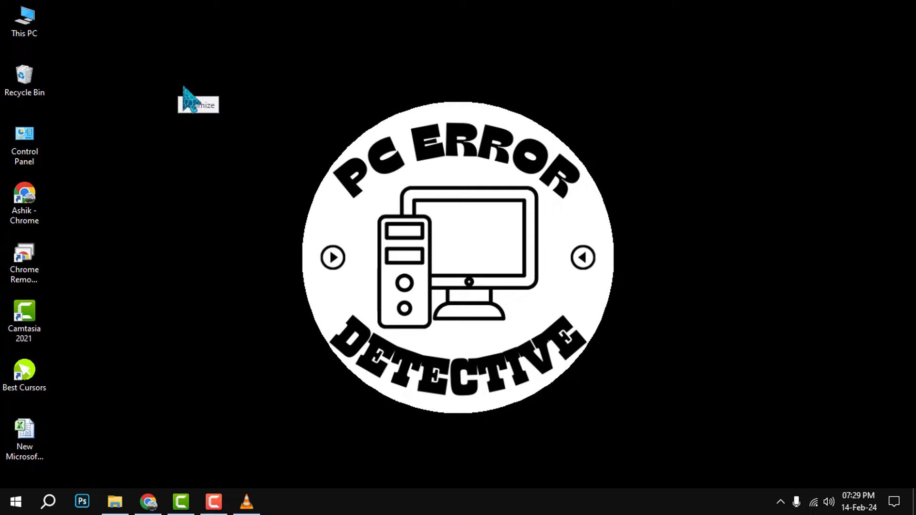
pyautogui.moveTo(222, 167)
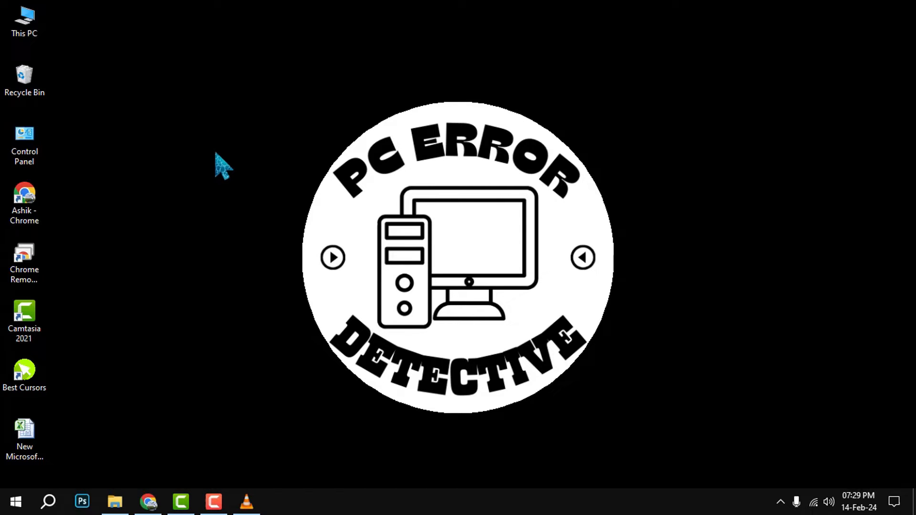
# Search the Start menu for "apps" to find Apps & features.
pyautogui.click(14, 502)
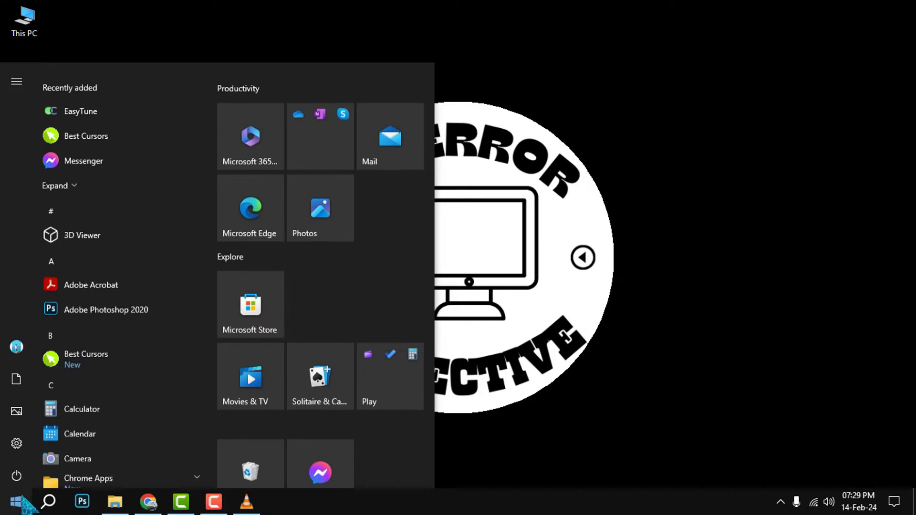
pyautogui.write('apps')
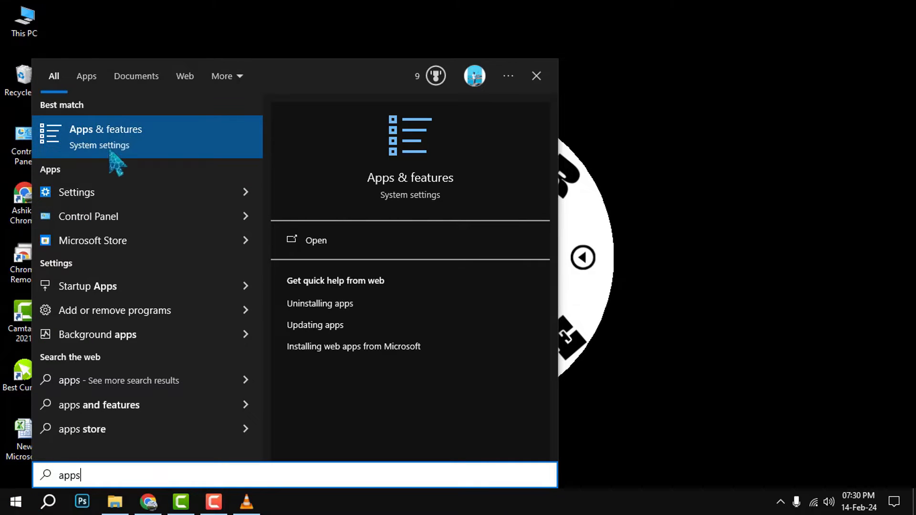
pyautogui.moveTo(135, 152)
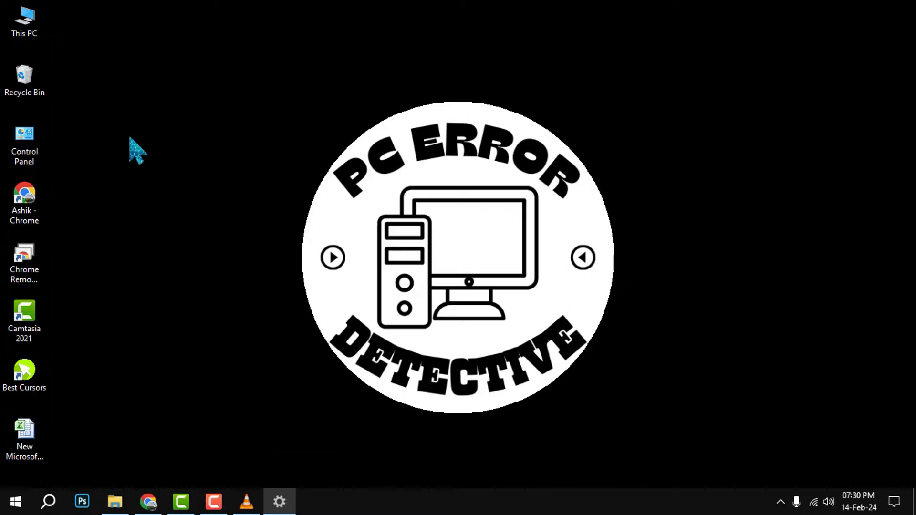
# Open Apps & features and scroll the app list down to EasyTune.
pyautogui.click(279, 502)
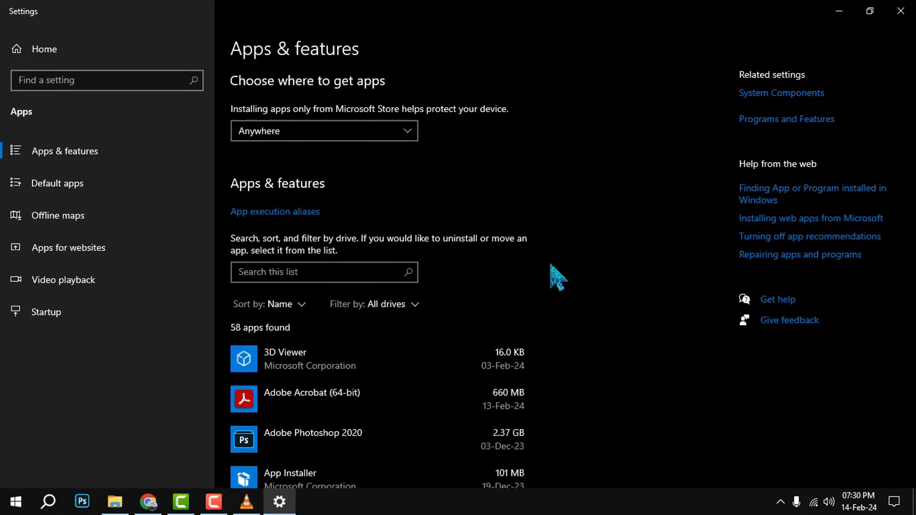
pyautogui.scroll(-3)
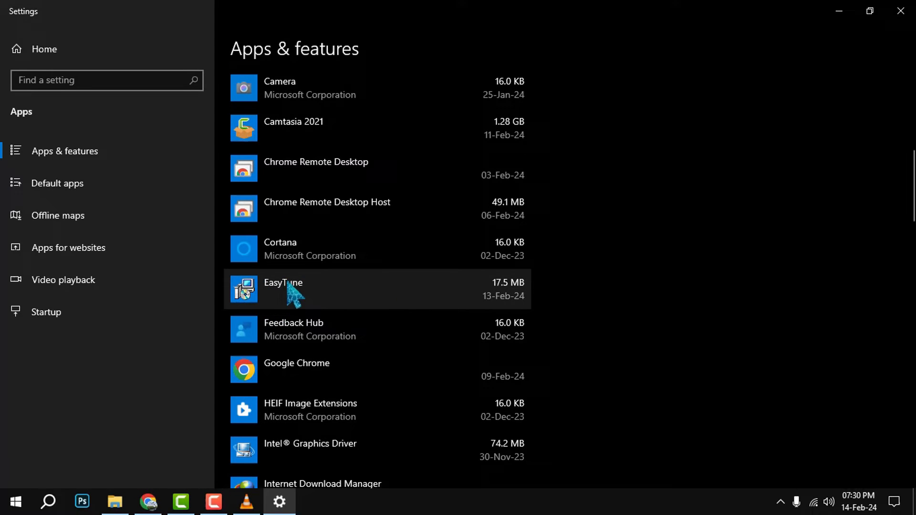
pyautogui.moveTo(446, 294)
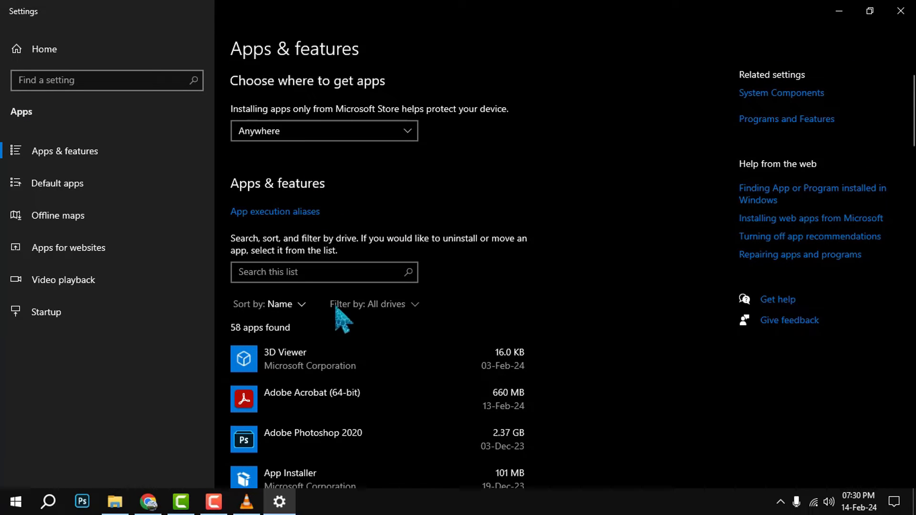
pyautogui.scroll(-3)
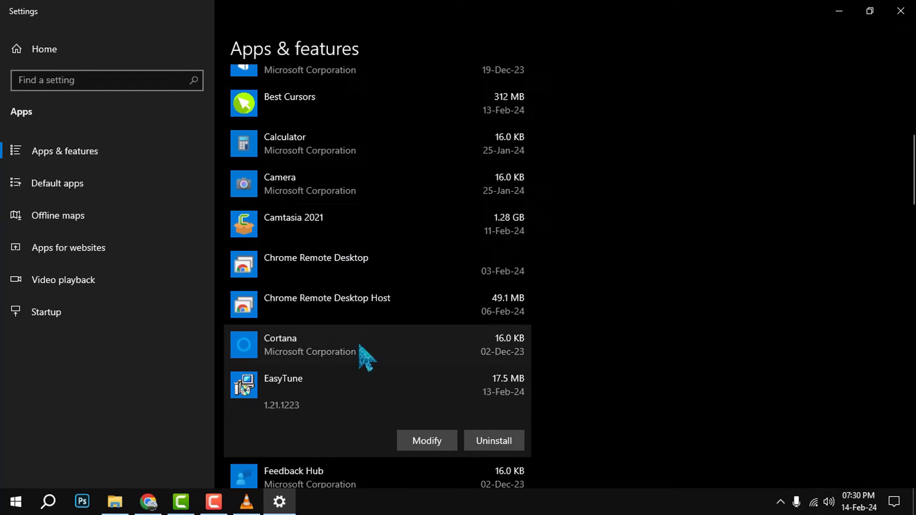
# Uninstall EasyTune and confirm removal in the pop-up.
pyautogui.scroll(-3)
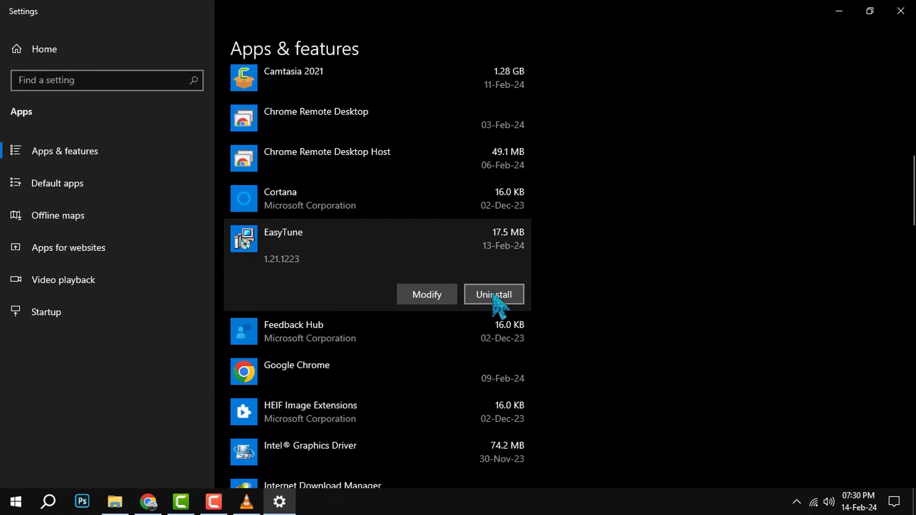
pyautogui.click(494, 294)
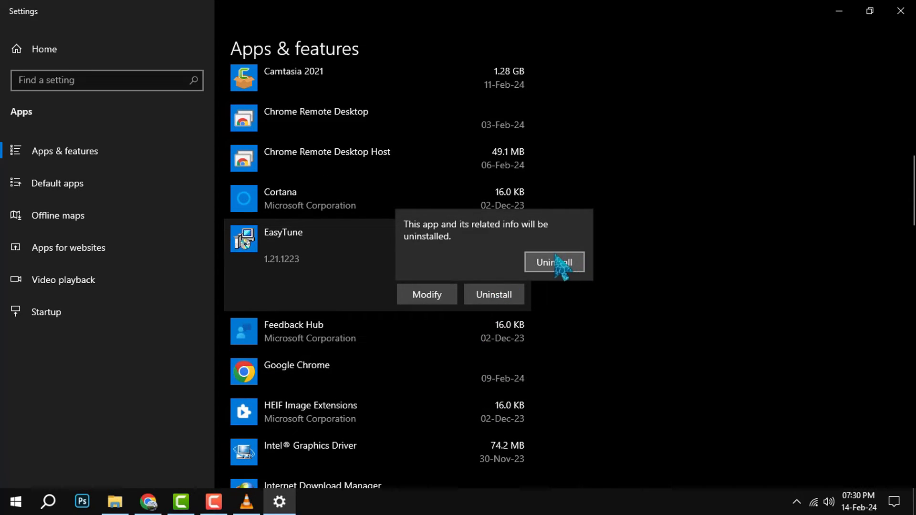
pyautogui.click(554, 262)
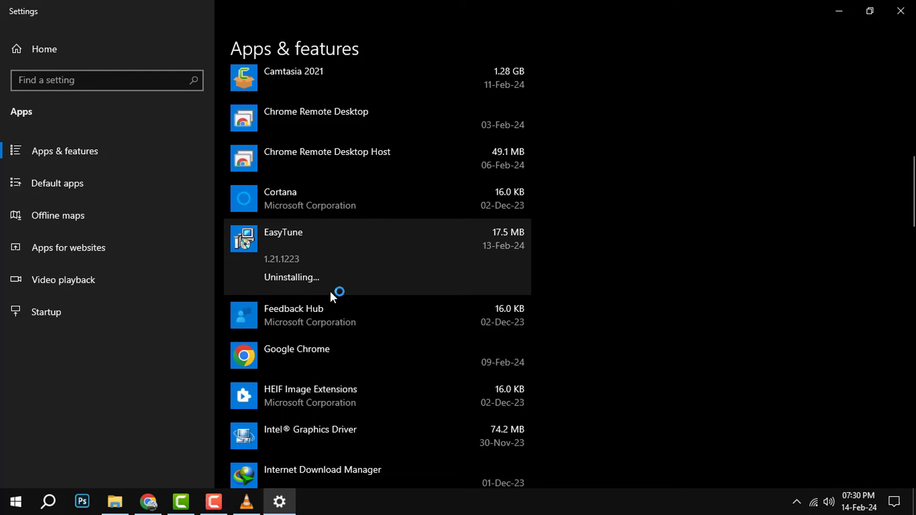
pyautogui.moveTo(395, 357)
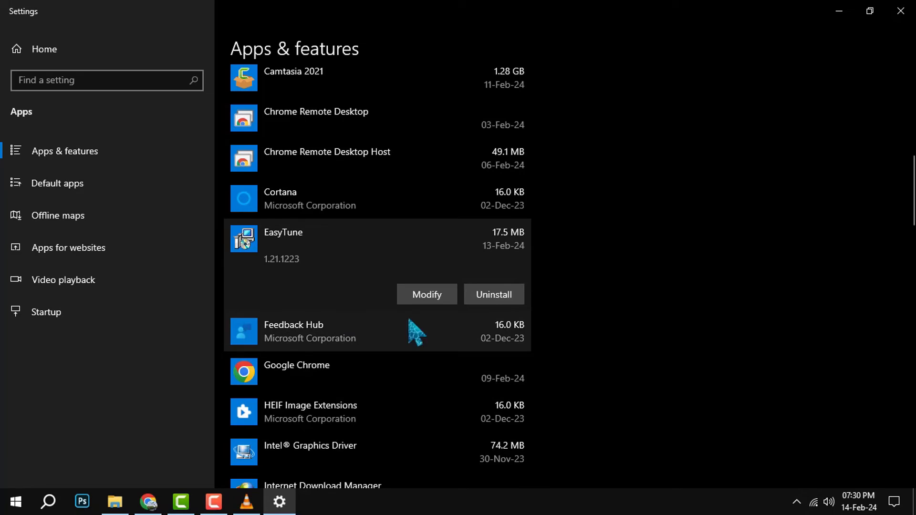
pyautogui.click(427, 294)
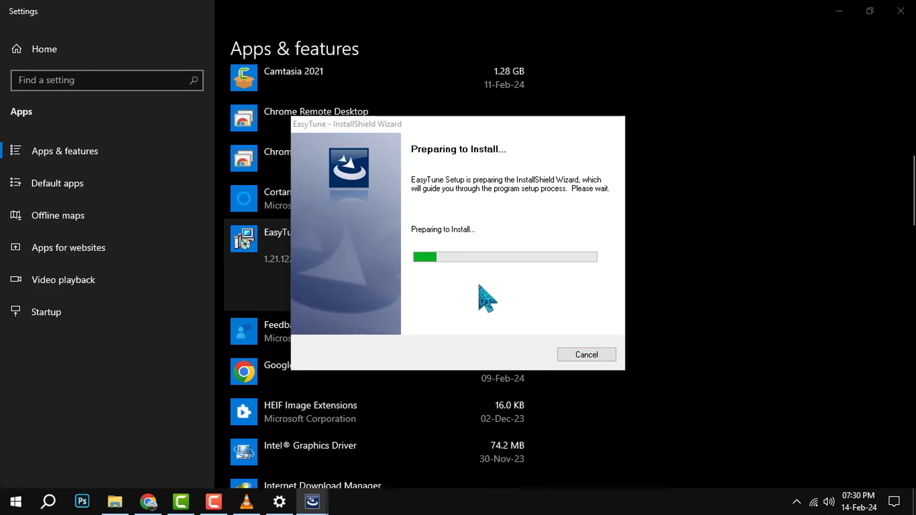